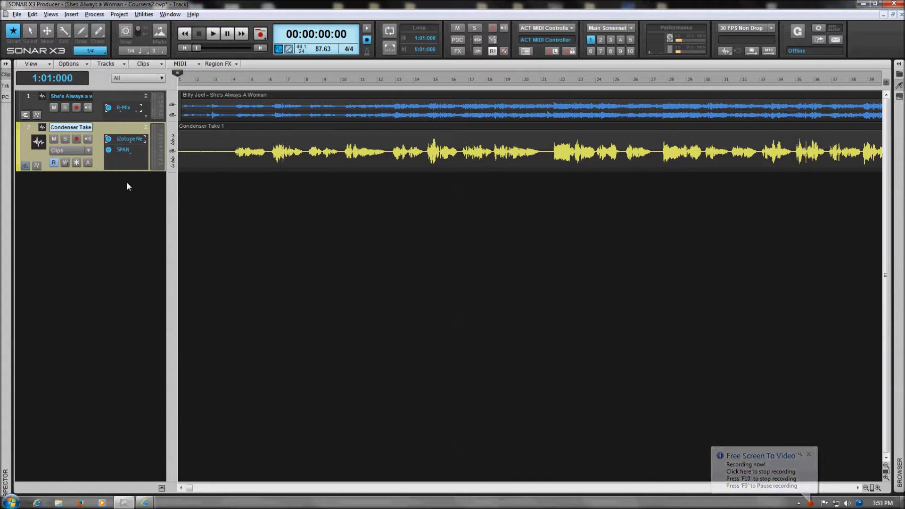
- Expand the vocal track's take lanes to show Condenser Take 2 above Condenser Take 1
left_click(808, 455)
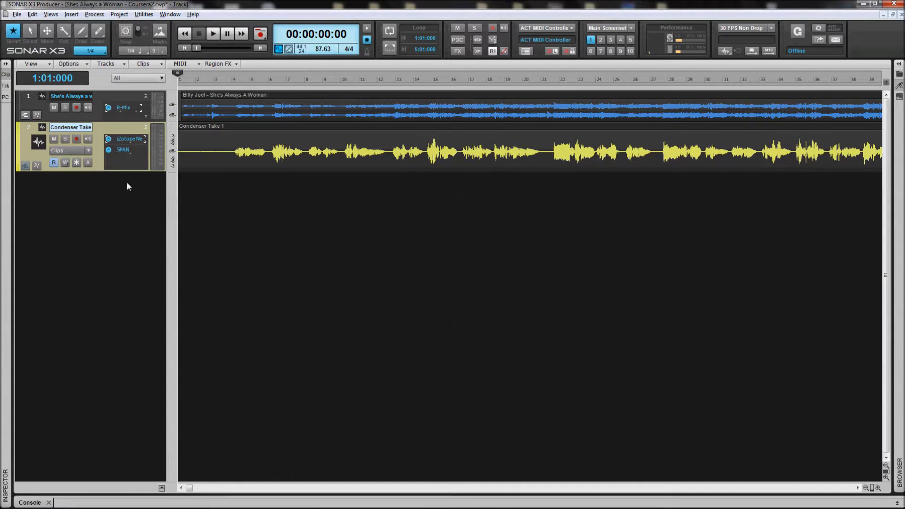
mouse_move(128, 203)
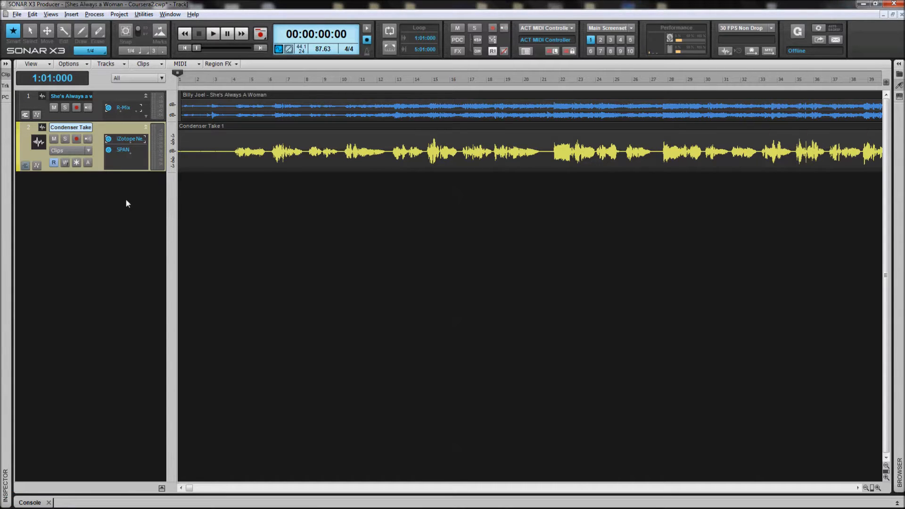
mouse_move(136, 205)
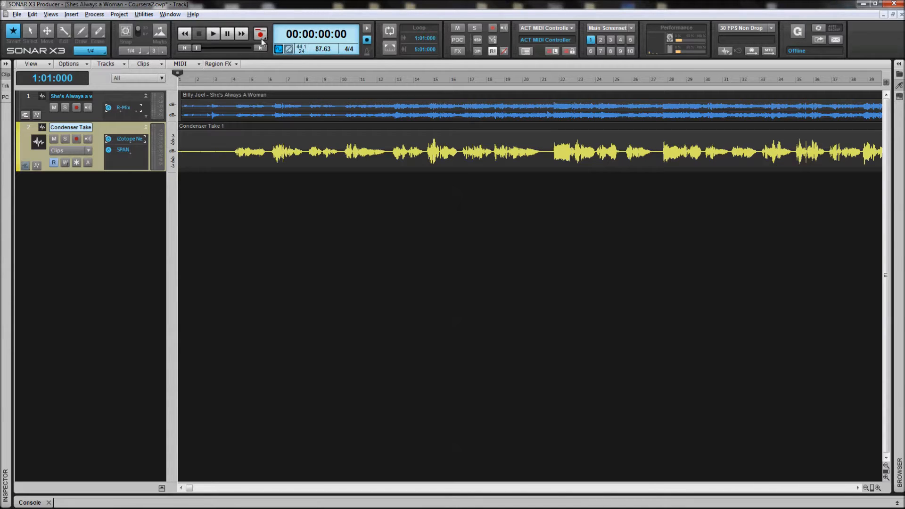
mouse_move(258, 34)
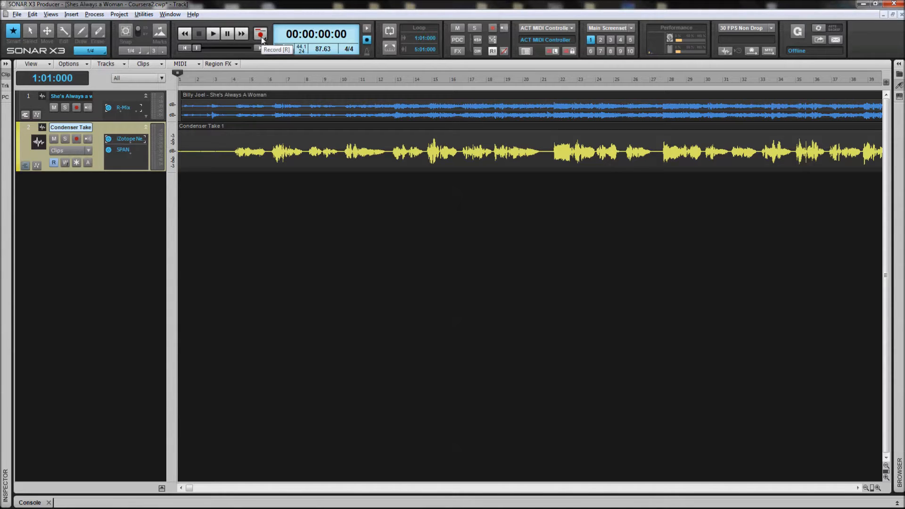
left_click(257, 34)
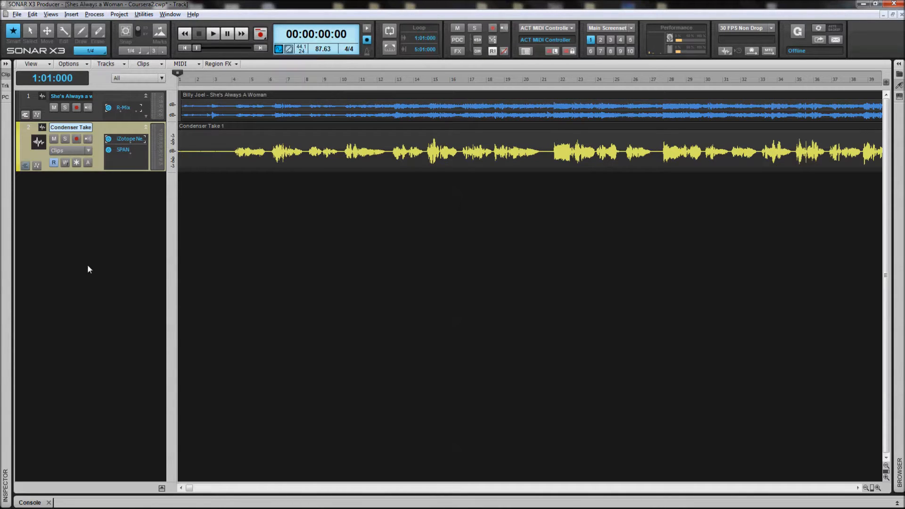
mouse_move(24, 166)
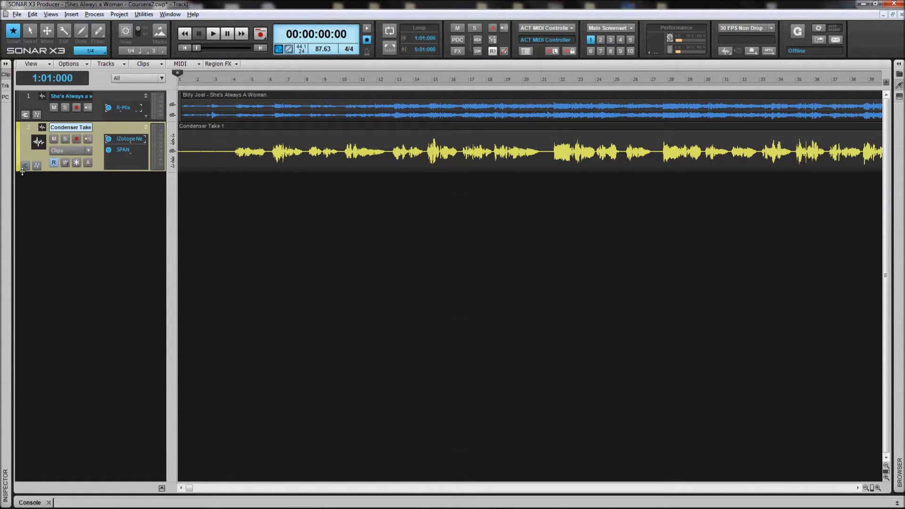
left_click(23, 162)
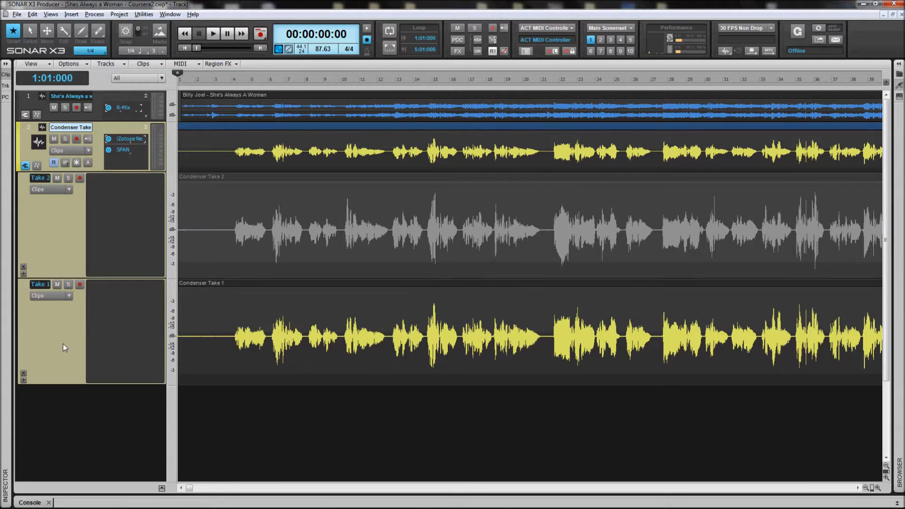
mouse_move(186, 356)
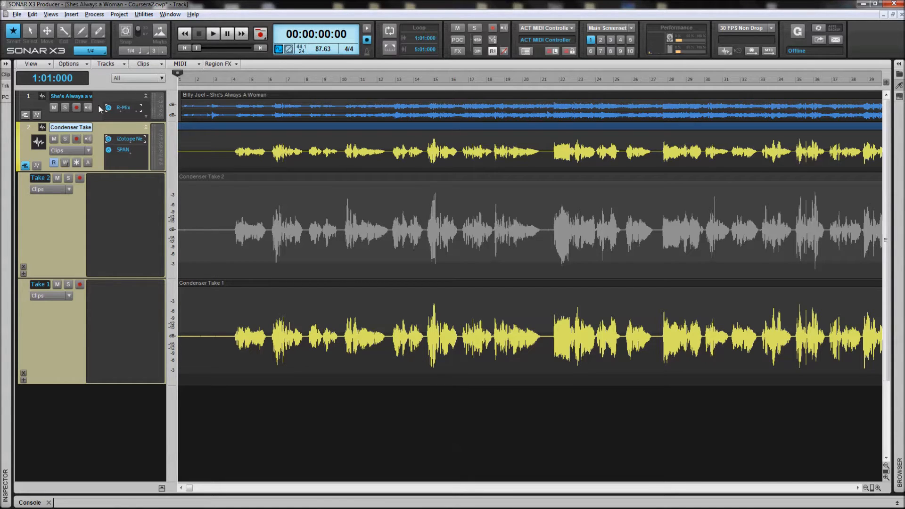
mouse_move(69, 366)
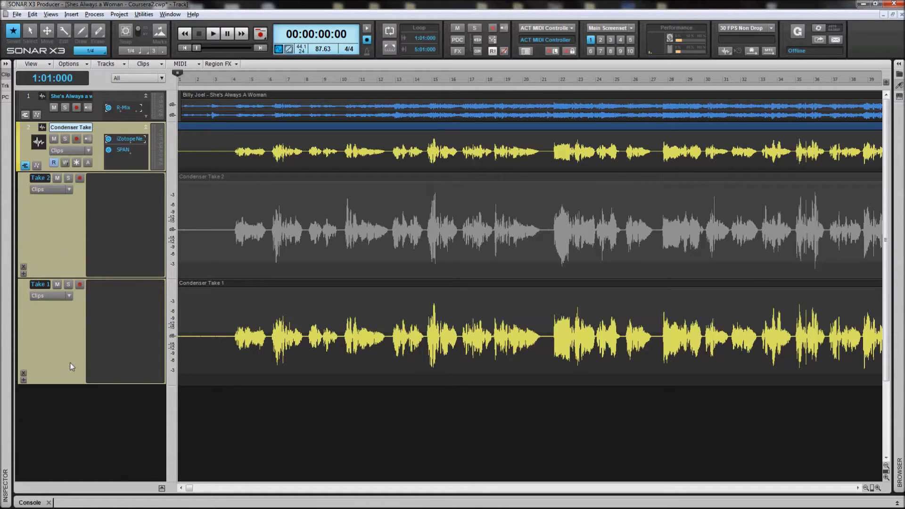
mouse_move(245, 322)
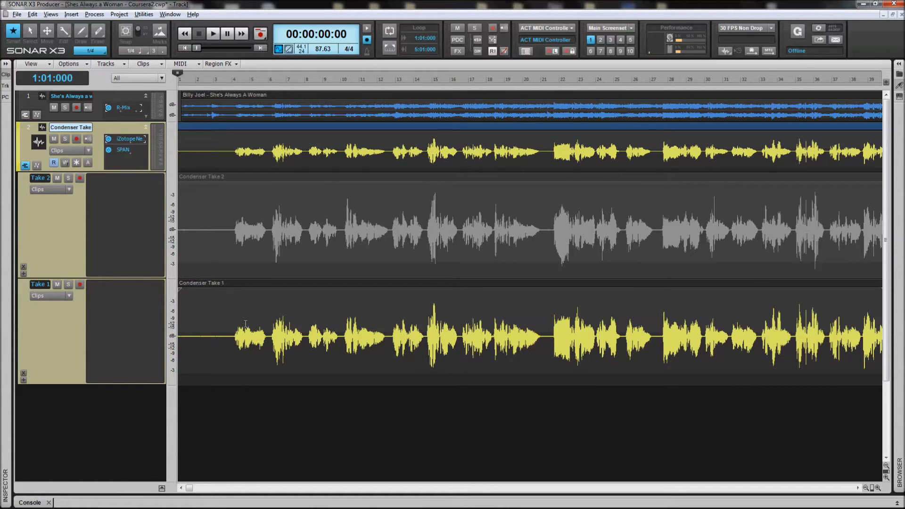
mouse_move(245, 337)
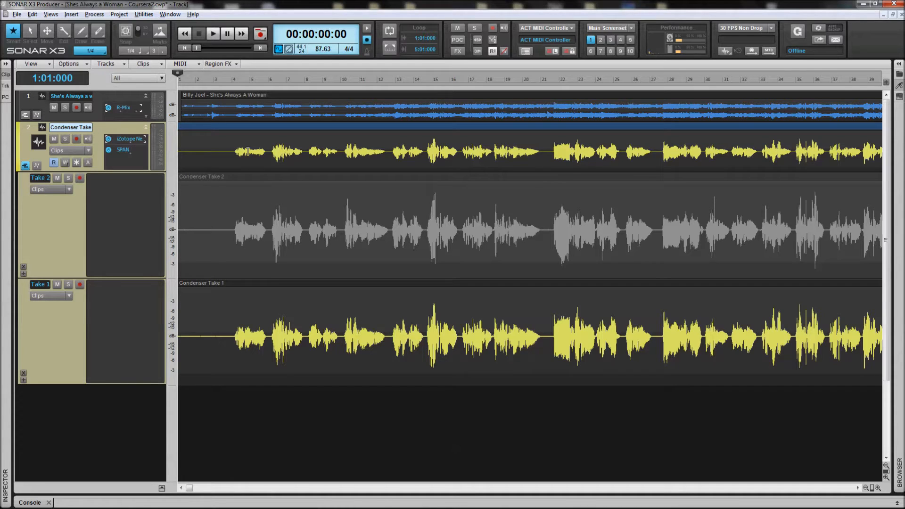
mouse_move(232, 320)
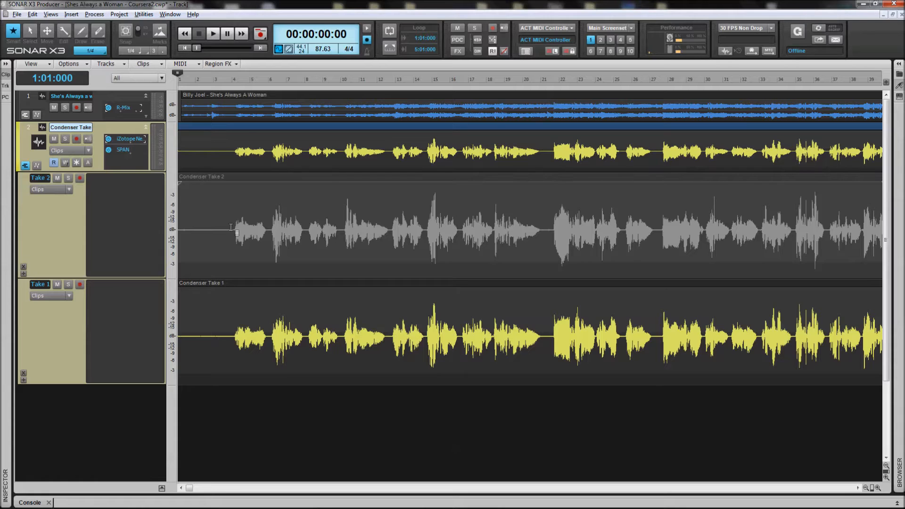
mouse_move(270, 231)
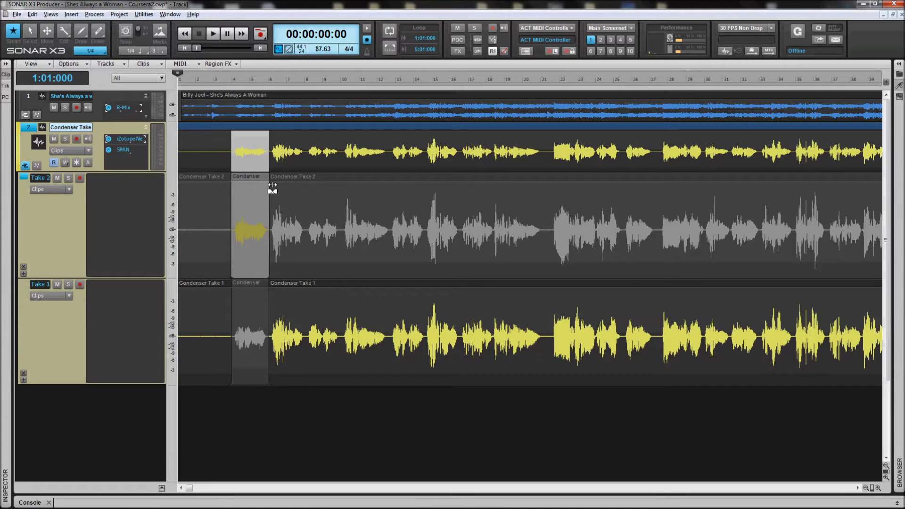
mouse_move(270, 412)
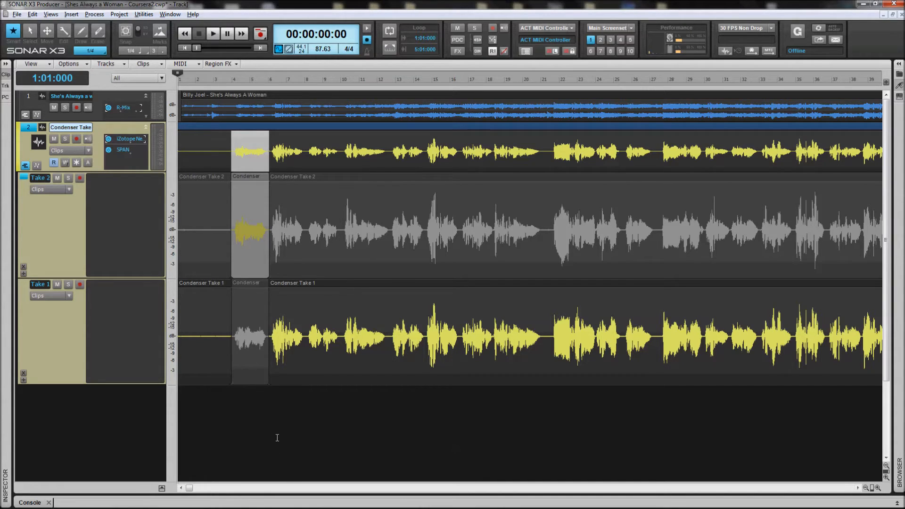
mouse_move(282, 384)
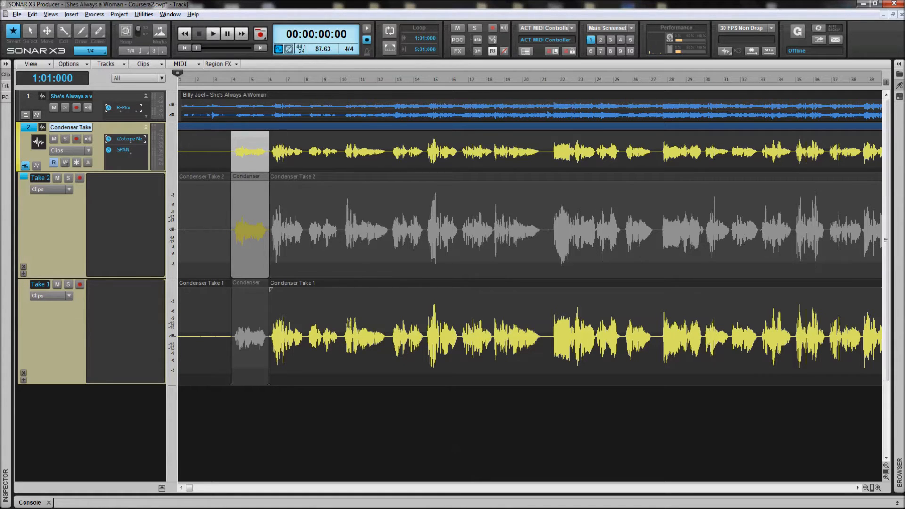
mouse_move(340, 233)
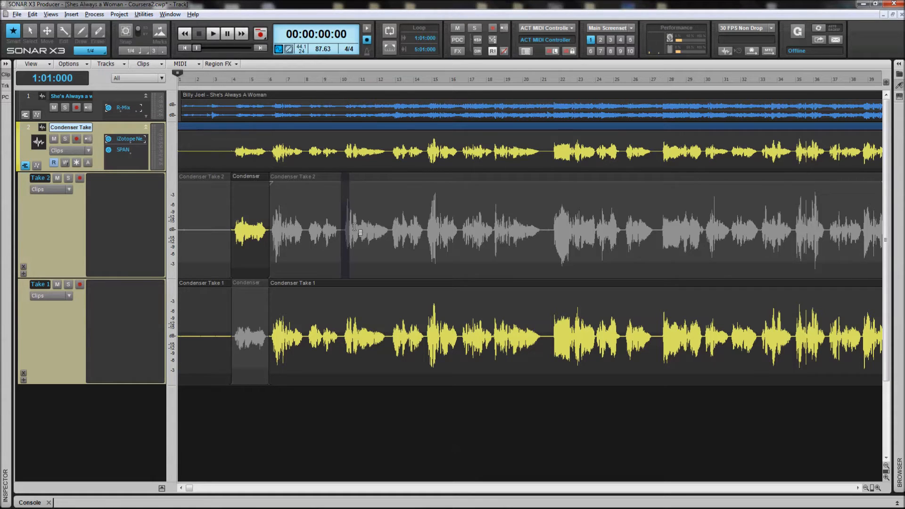
- Promote Take 2's long middle phrase between bars 10 and 21 into the comp
left_click_drag(343, 242, 548, 242)
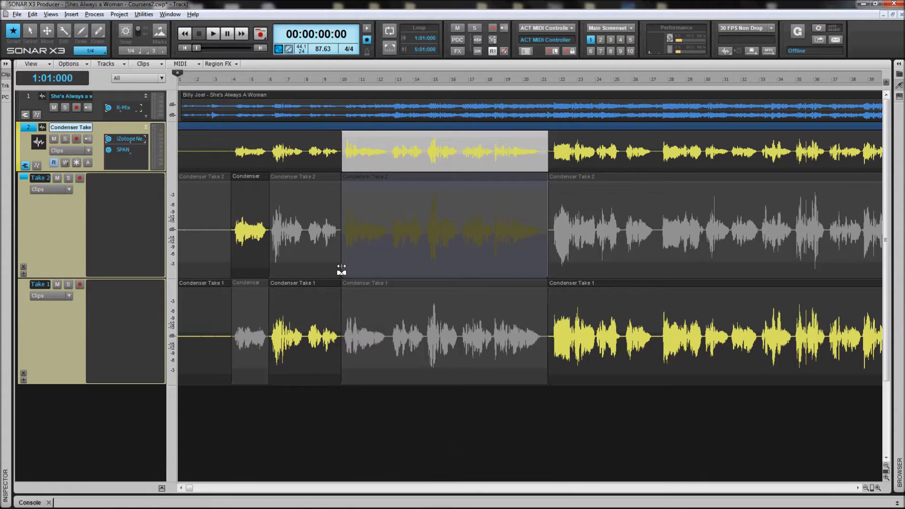
left_click(439, 229)
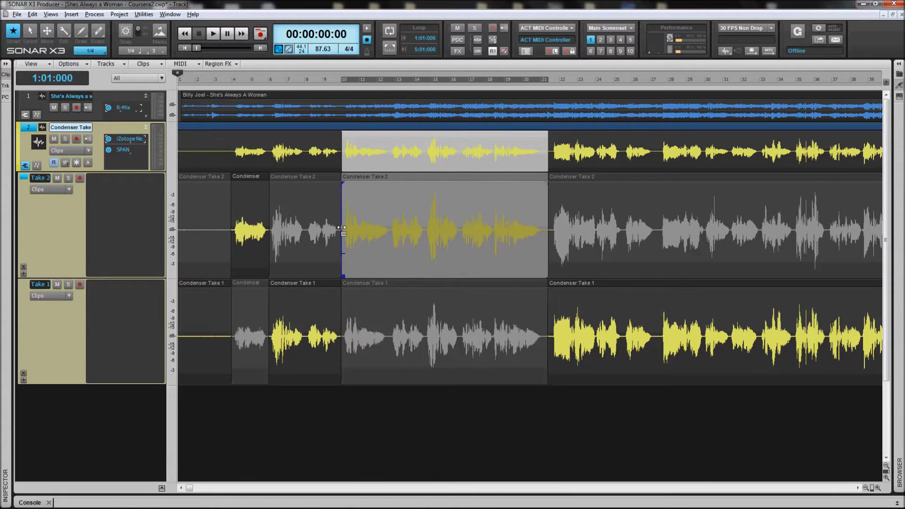
mouse_move(341, 247)
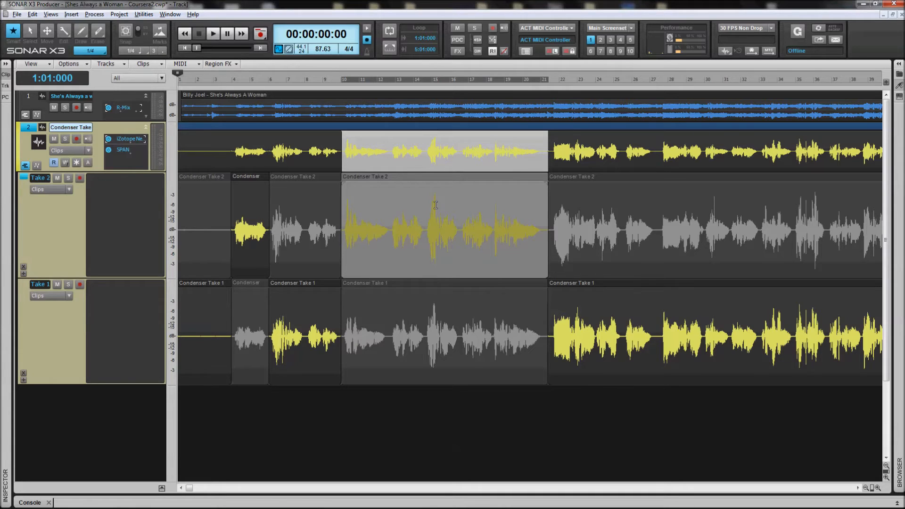
mouse_move(273, 215)
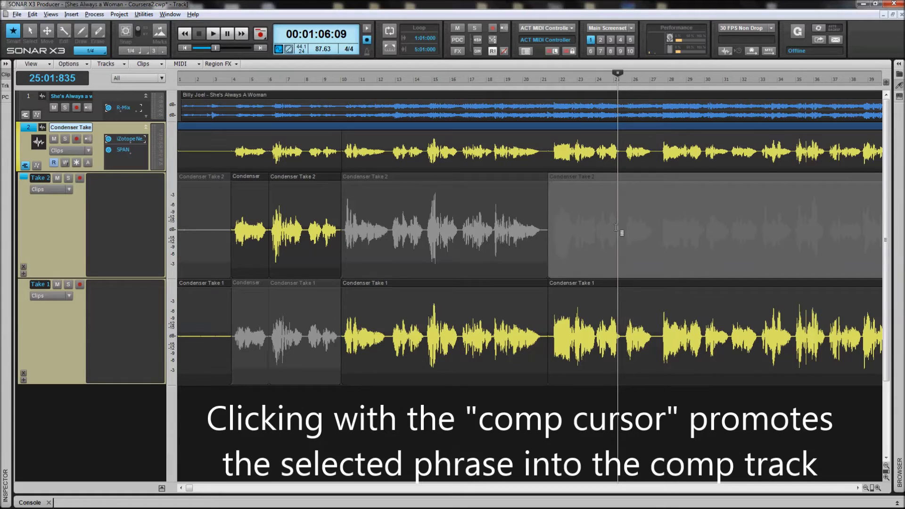
- Promote Take 2's section after bar 21 into the comp
left_click(618, 230)
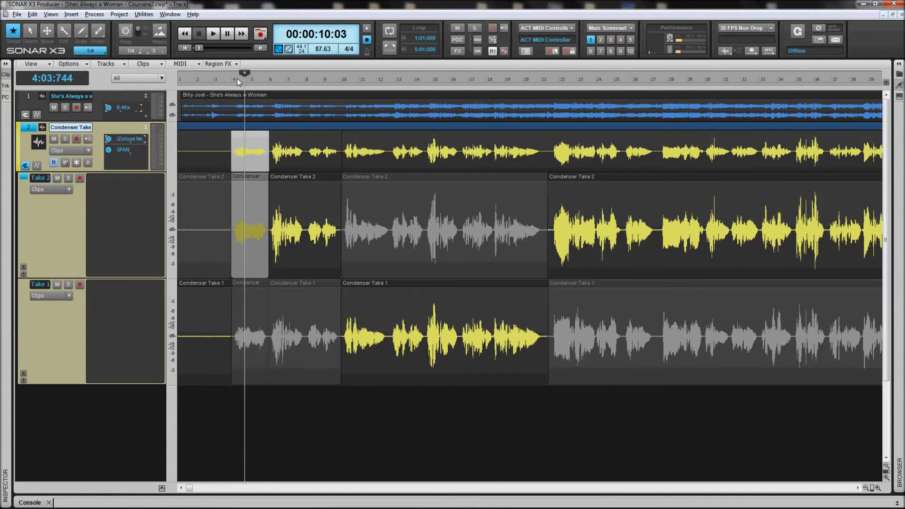
mouse_move(234, 287)
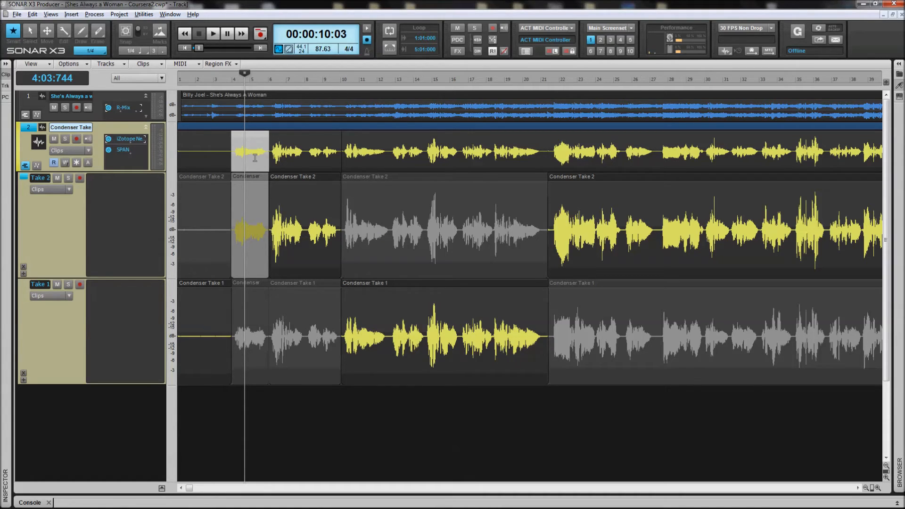
- Promote Take 1's short phrase near bar 4 into the comp, replacing Take 2 there
left_click(213, 33)
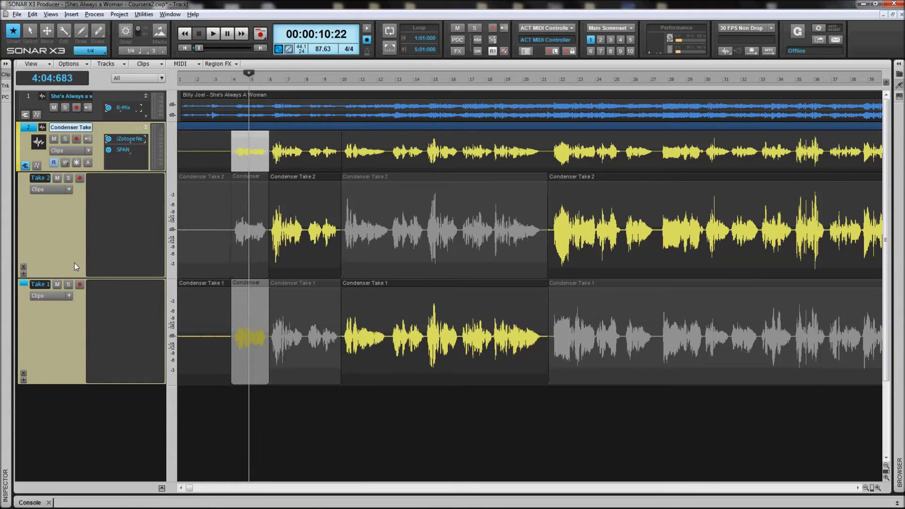
mouse_move(309, 251)
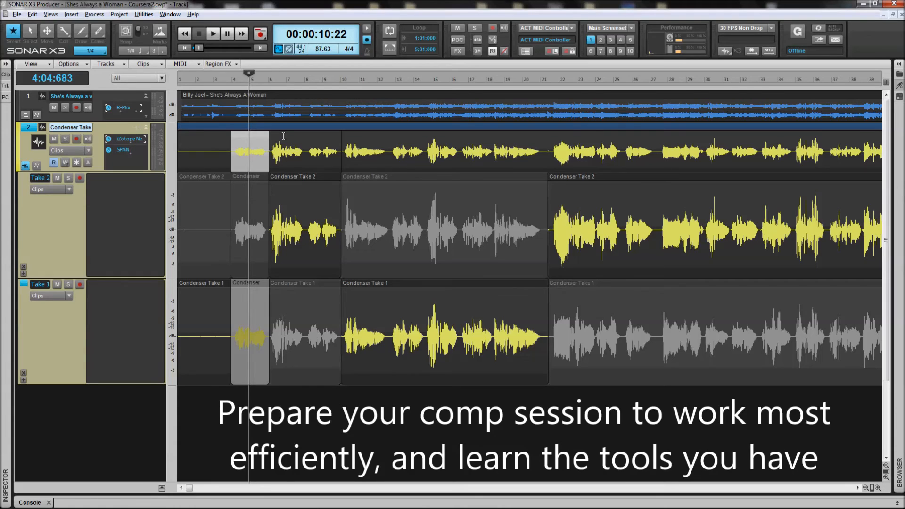
mouse_move(245, 299)
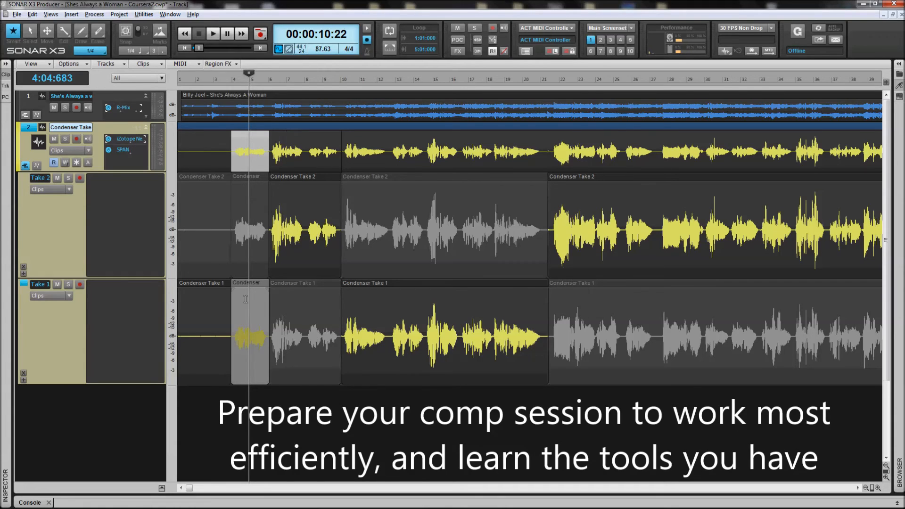
mouse_move(297, 435)
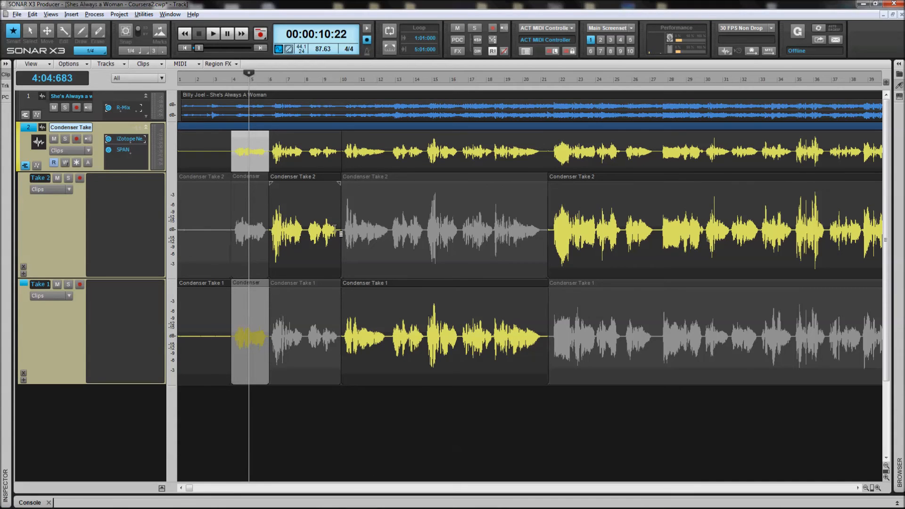
mouse_move(331, 221)
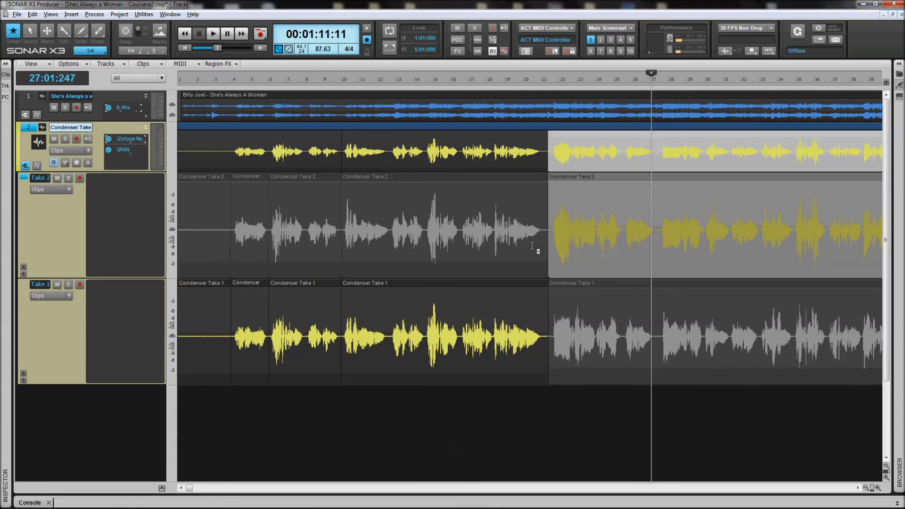
mouse_move(545, 232)
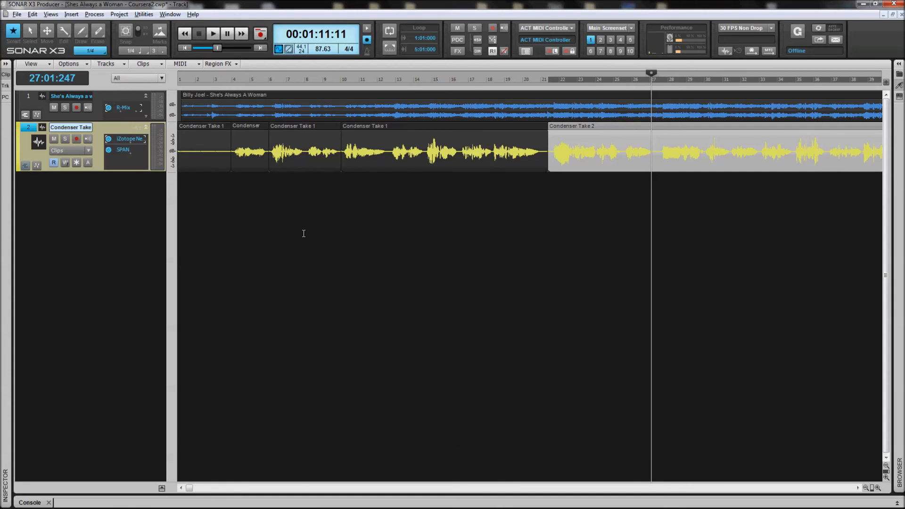
left_click(298, 79)
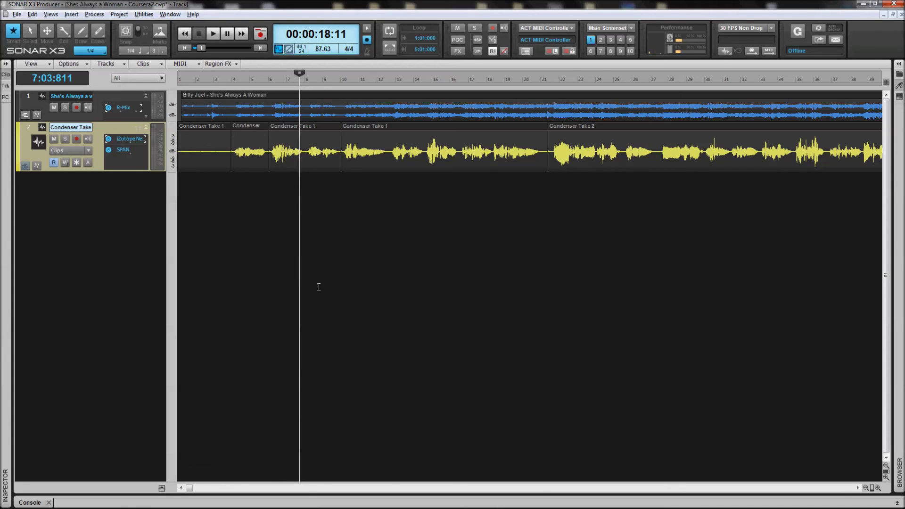
mouse_move(251, 196)
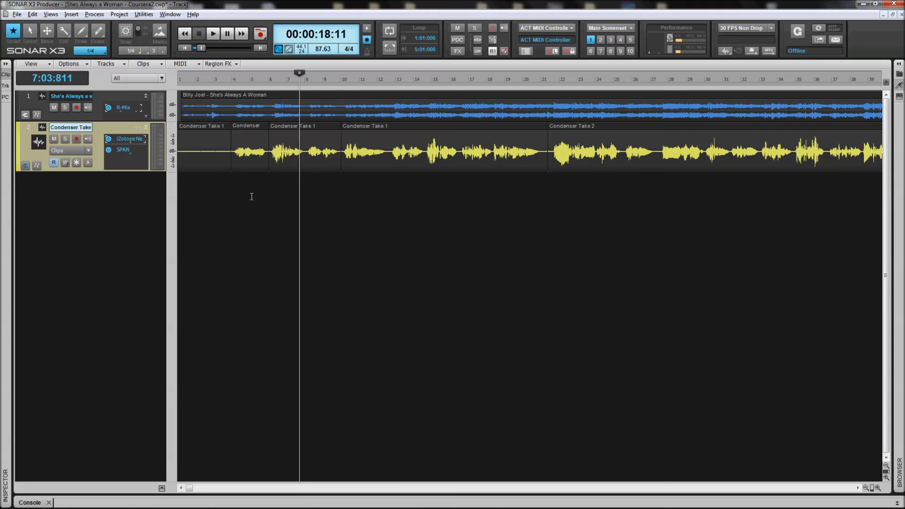
mouse_move(284, 232)
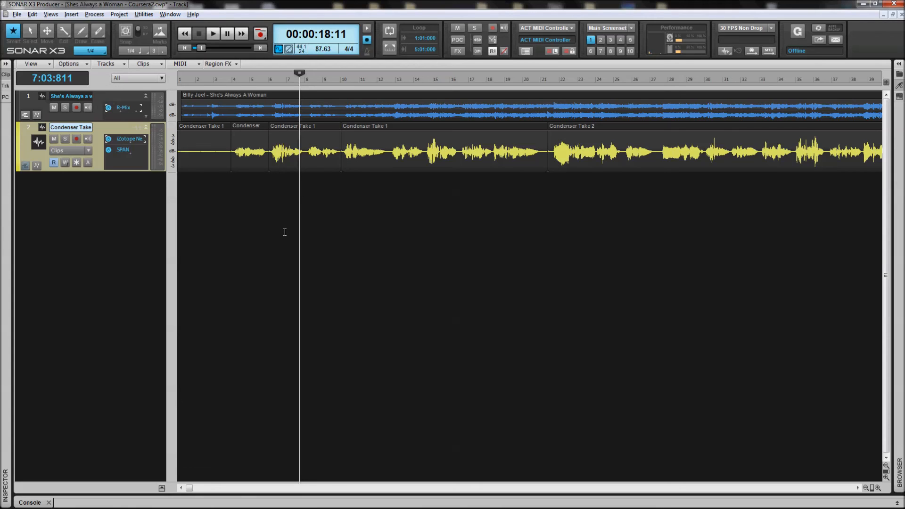
mouse_move(294, 234)
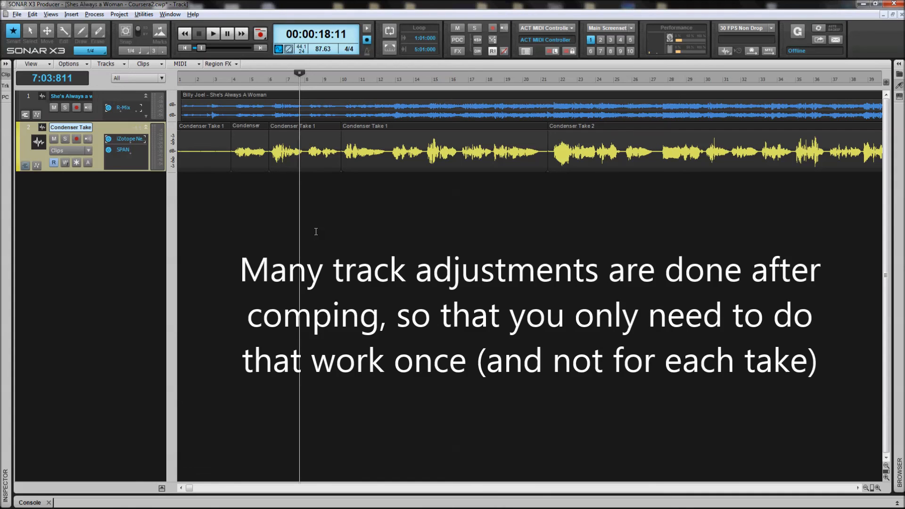
mouse_move(287, 224)
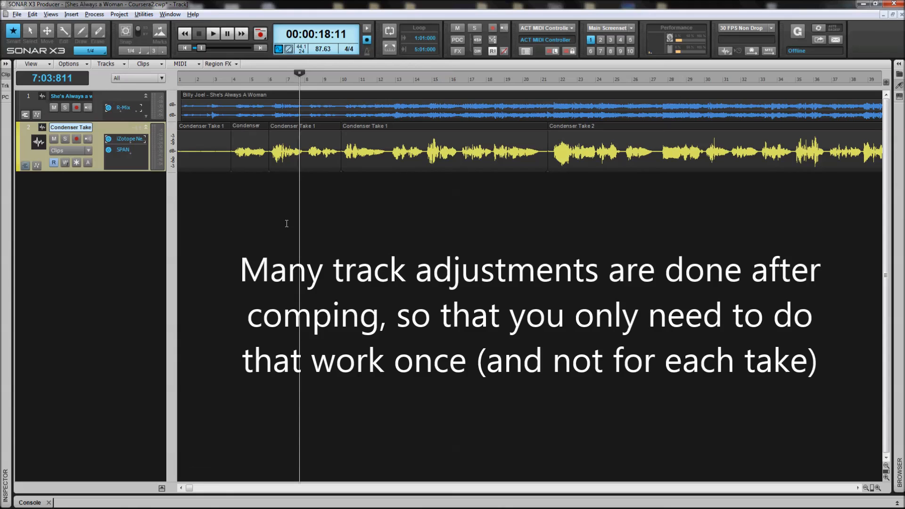
mouse_move(277, 218)
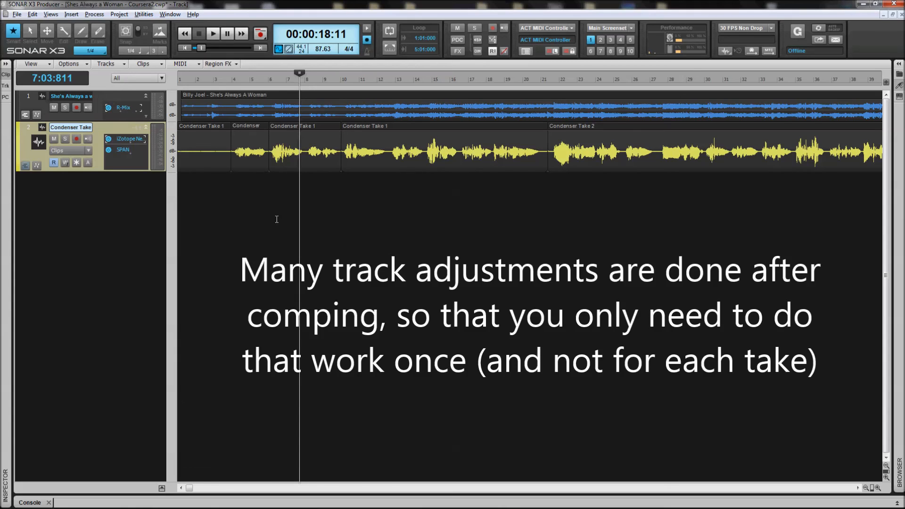